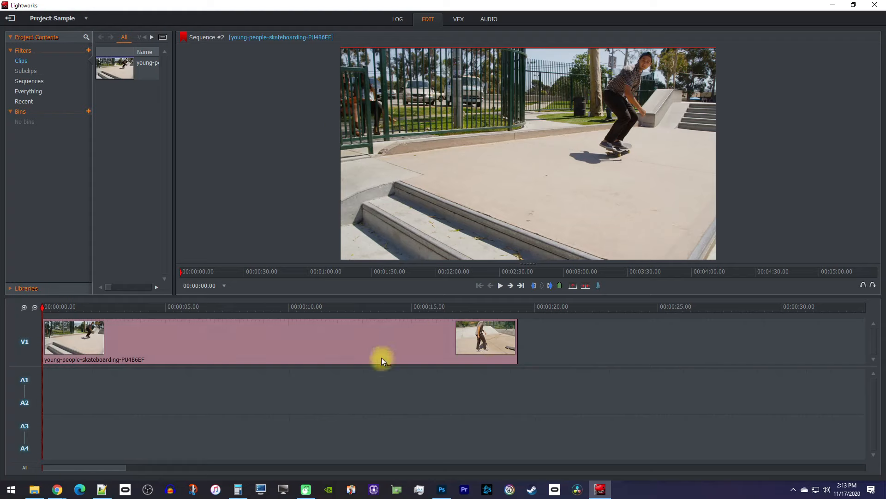
pyautogui.moveTo(319, 335)
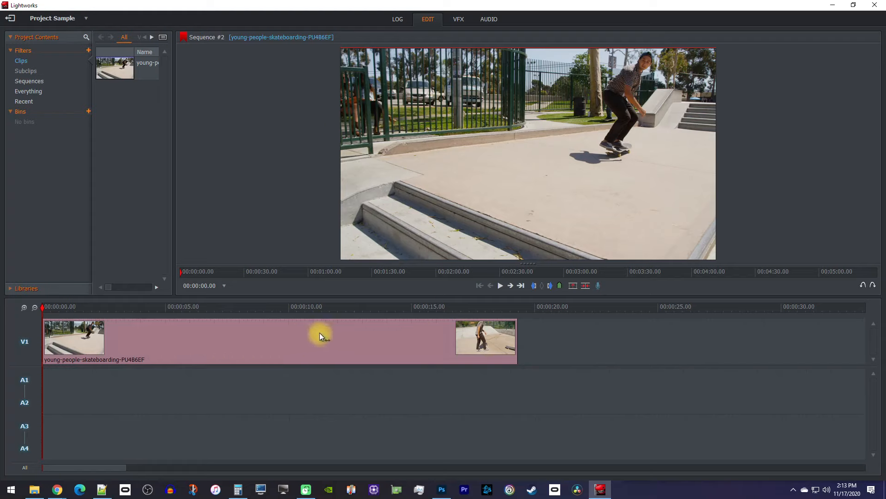
pyautogui.moveTo(318, 352)
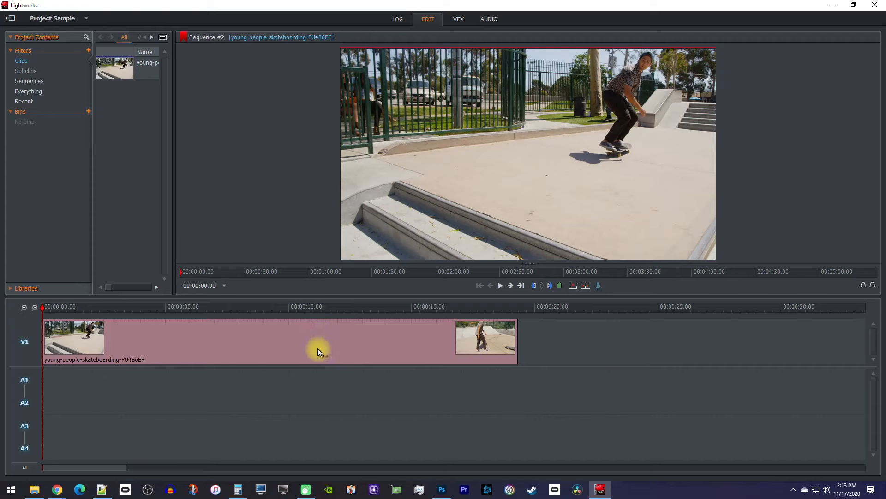
pyautogui.moveTo(202, 394)
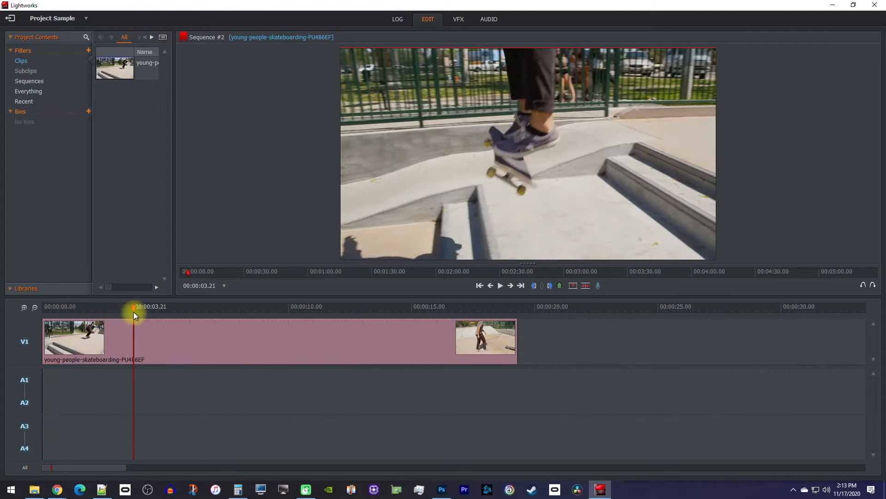
# Step: Scrub the playhead to about five seconds in and cut the V1 skateboarding clip there
pyautogui.moveTo(134, 315); pyautogui.dragTo(170, 315)
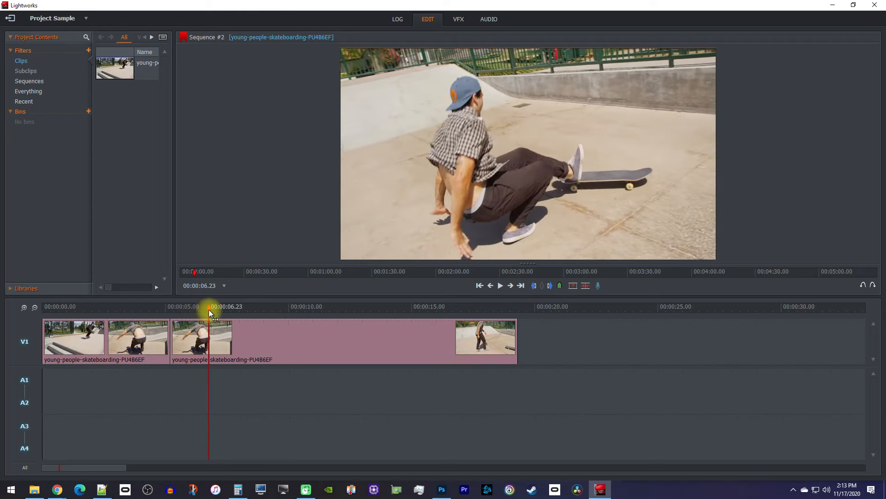
pyautogui.moveTo(208, 312); pyautogui.dragTo(231, 311)
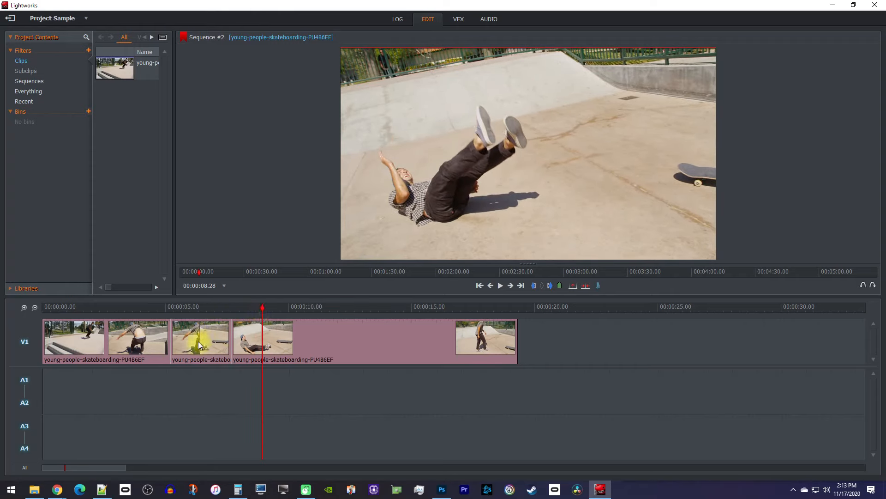
# Step: Select the short middle piece between the two cuts so it can be deleted
pyautogui.click(201, 338)
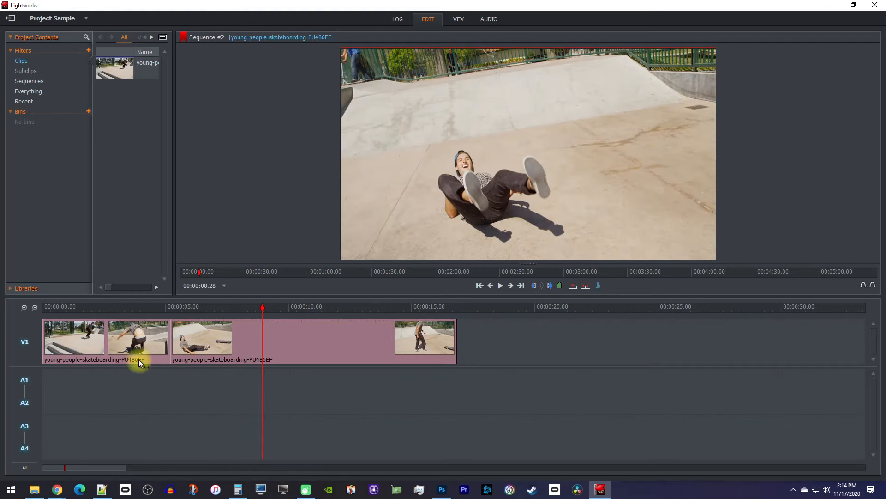
pyautogui.moveTo(191, 381)
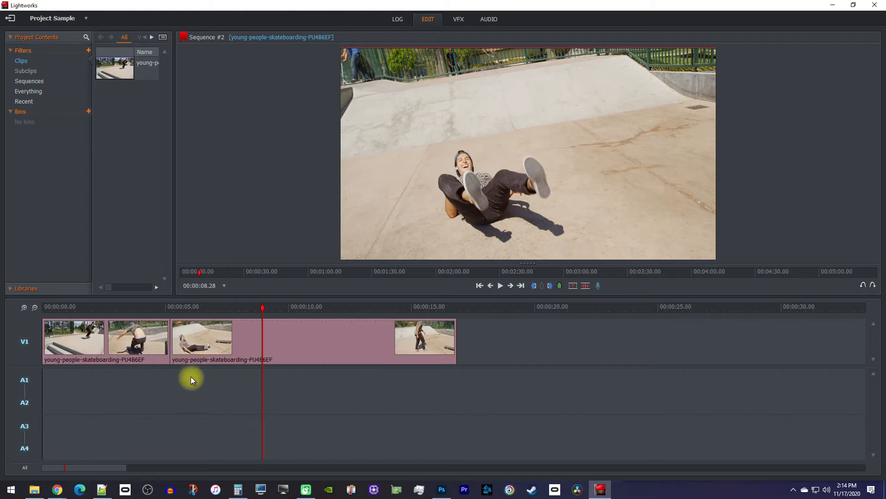
pyautogui.moveTo(193, 379)
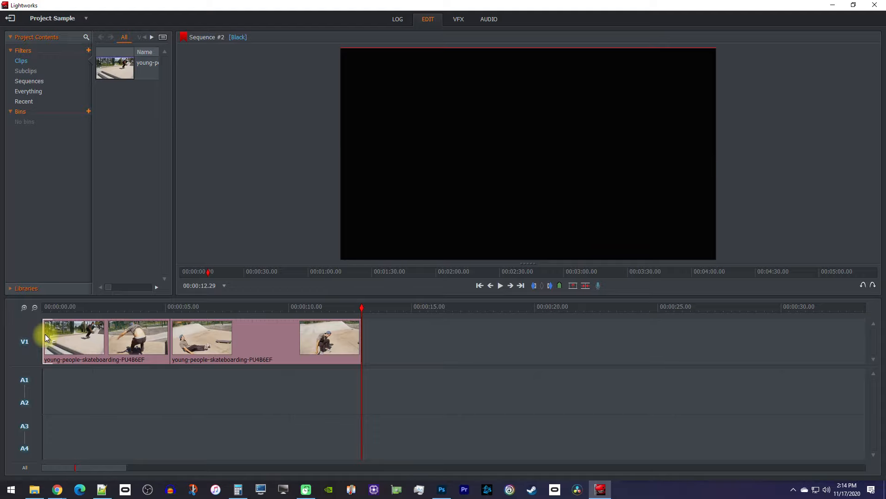
# Step: Trim the first piece's start forward and bring up options for the empty gap left on V1
pyautogui.click(88, 339)
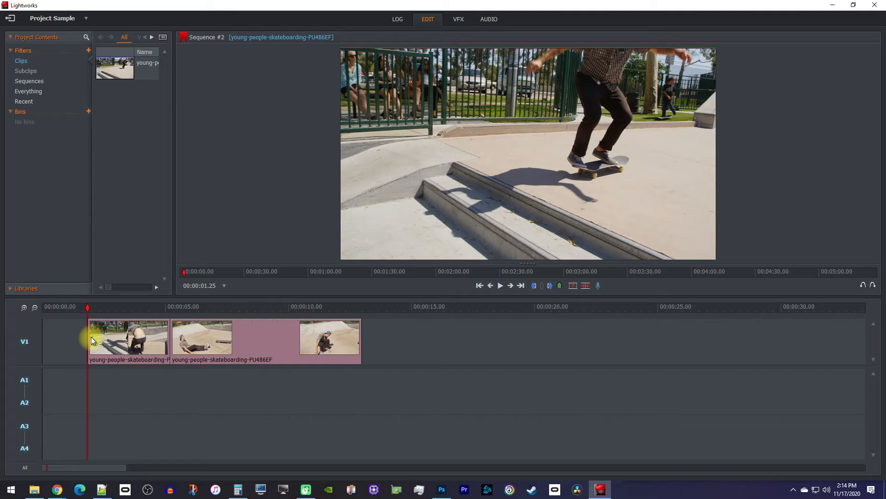
pyautogui.rightClick(93, 339)
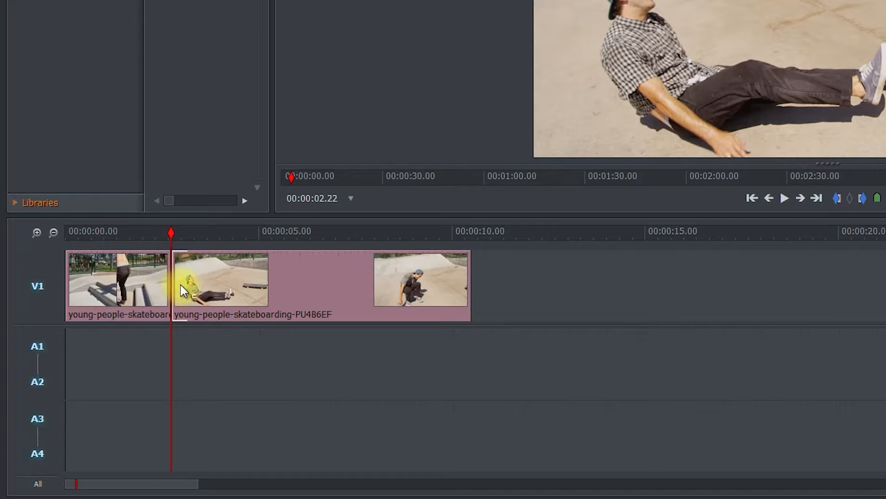
# Step: Select the edit point between the first two pieces to trim them shorter
pyautogui.click(227, 279)
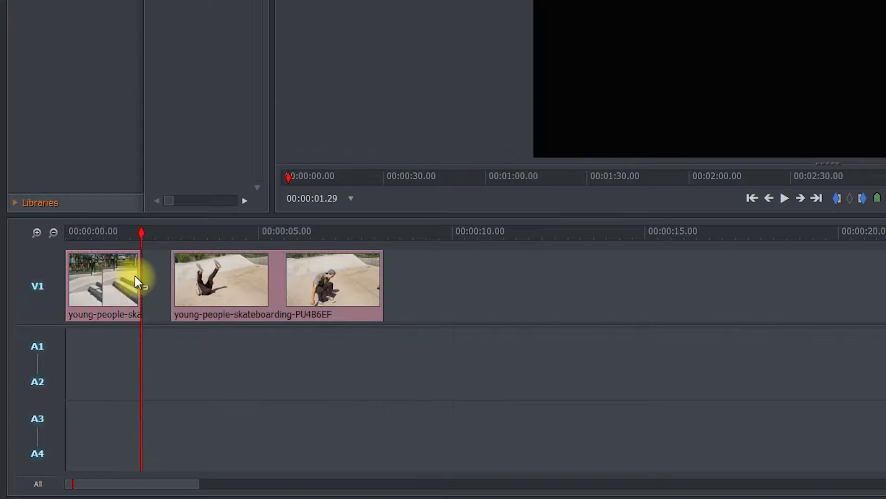
pyautogui.moveTo(159, 286)
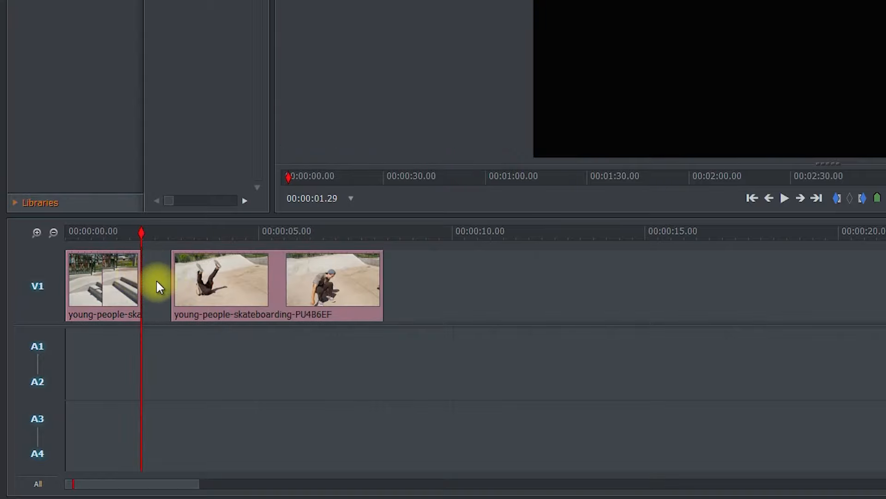